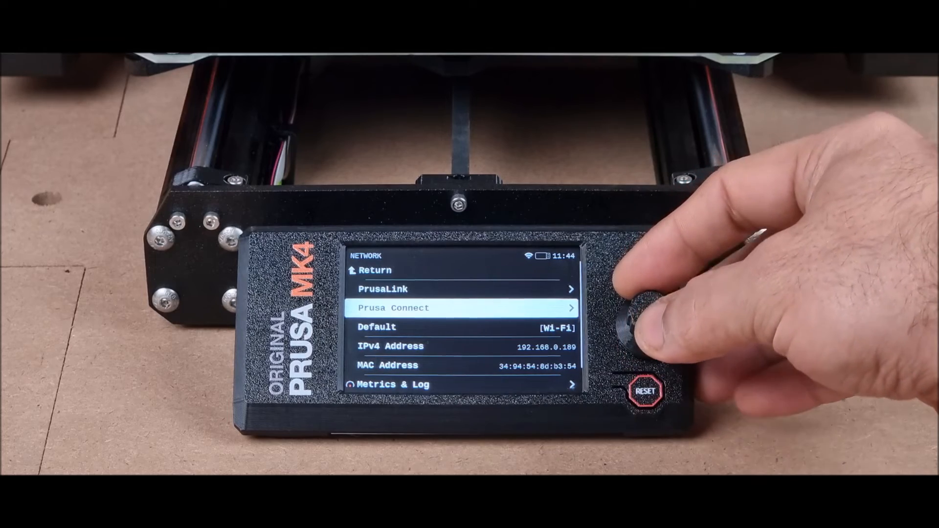
Step: Enter the Prusa Connect option from the MK4's Network menu on the LCD
{"action": "left_click", "coordinate": [644, 317]}
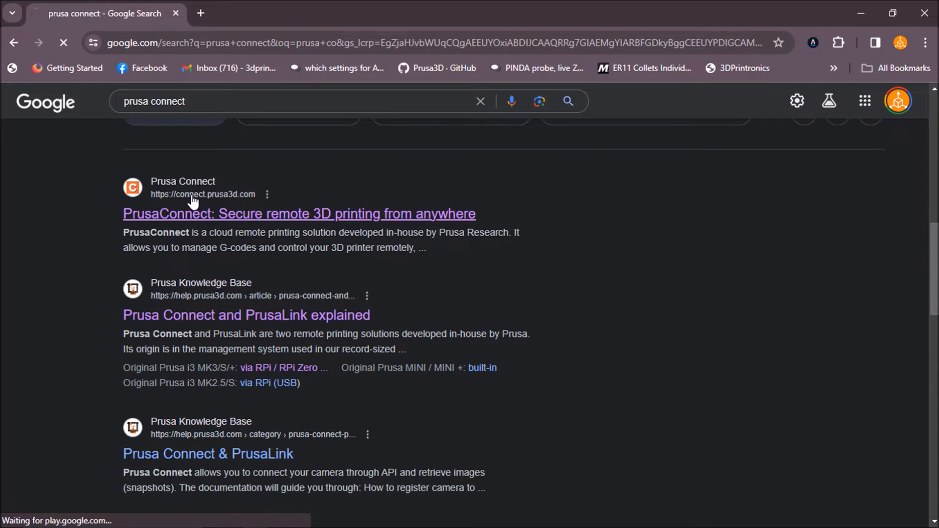
Step: Sign in to Prusa Connect and start adding a new printer from the Printers list
{"action": "left_click", "coordinate": [299, 214]}
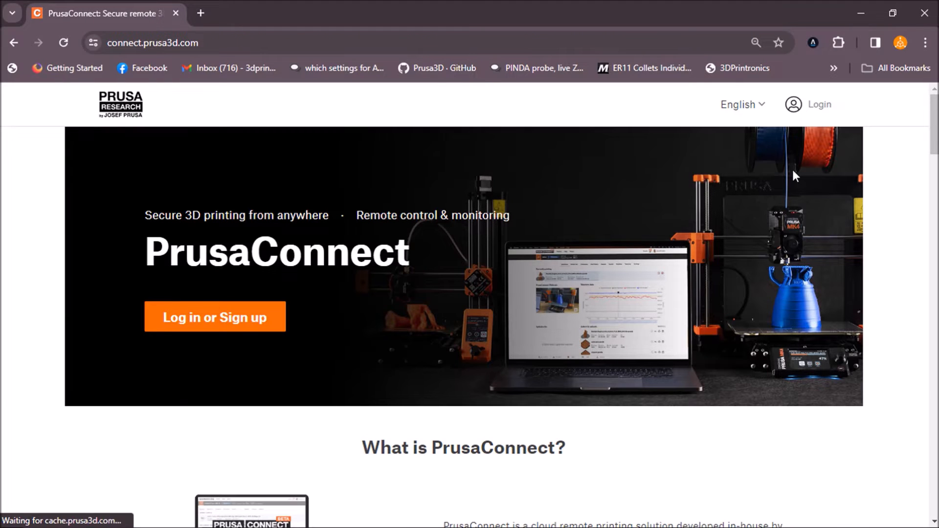
{"action": "left_click", "coordinate": [214, 316]}
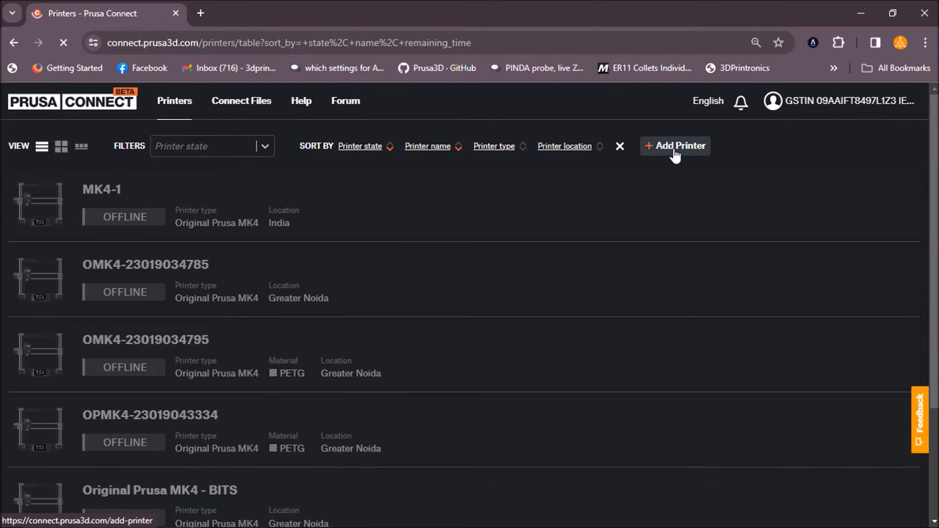
{"action": "left_click", "coordinate": [675, 146]}
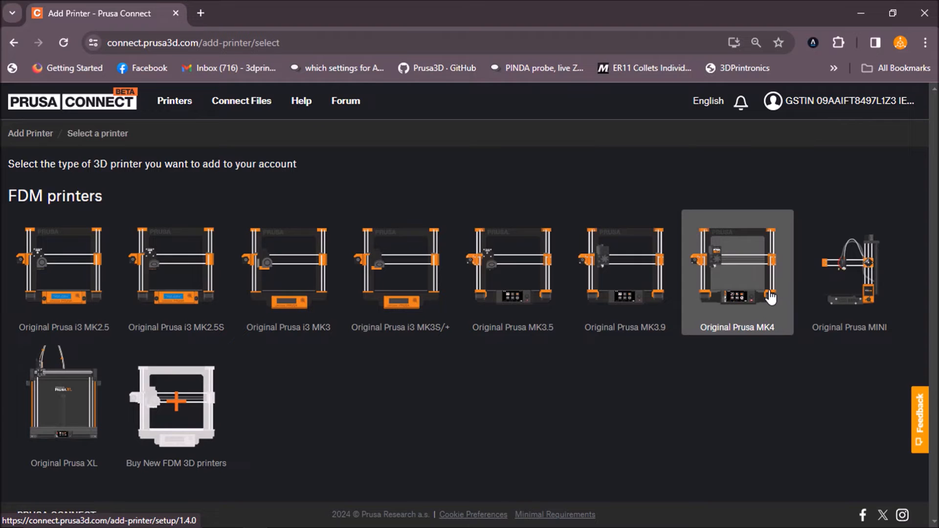
Step: Add an Original Prusa MK4 named OPMK4 using the printer's registration code
{"action": "left_click", "coordinate": [737, 272]}
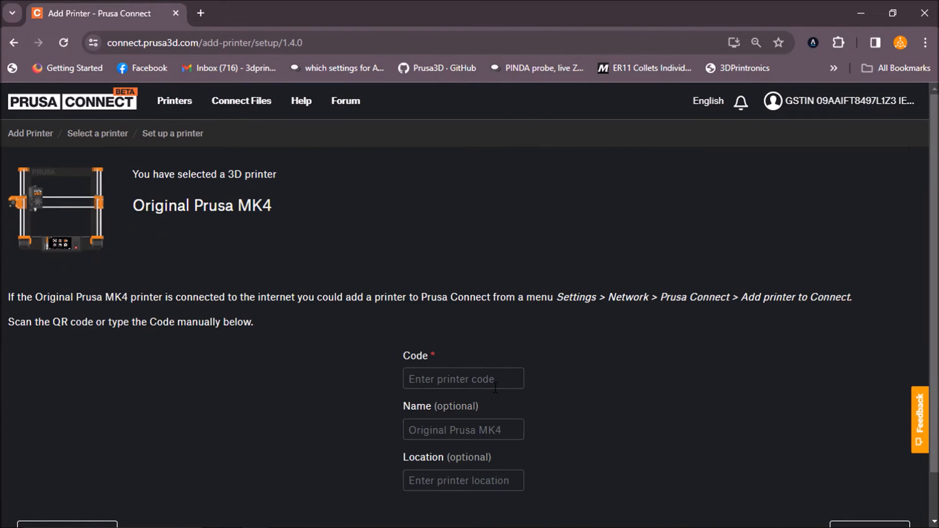
{"action": "left_click", "coordinate": [463, 379]}
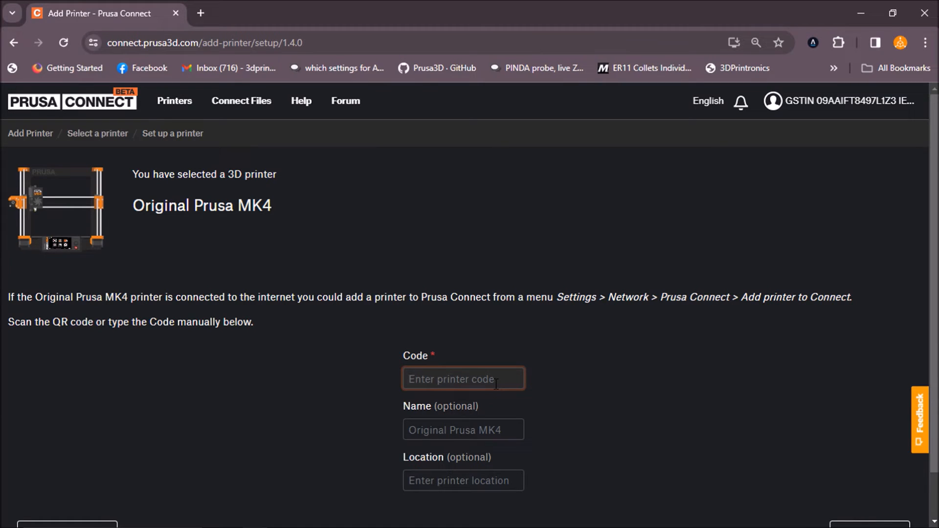
{"action": "left_click", "coordinate": [463, 430]}
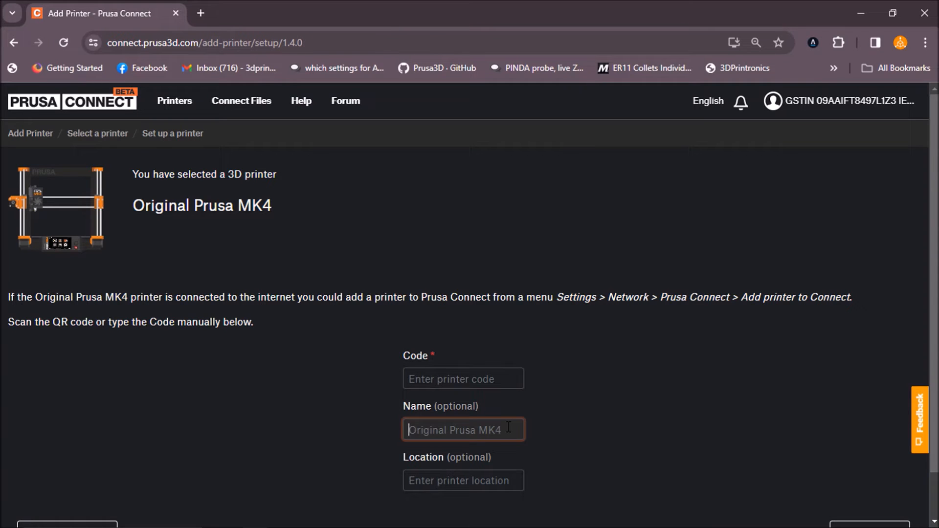
{"action": "mouse_move", "coordinate": [496, 409]}
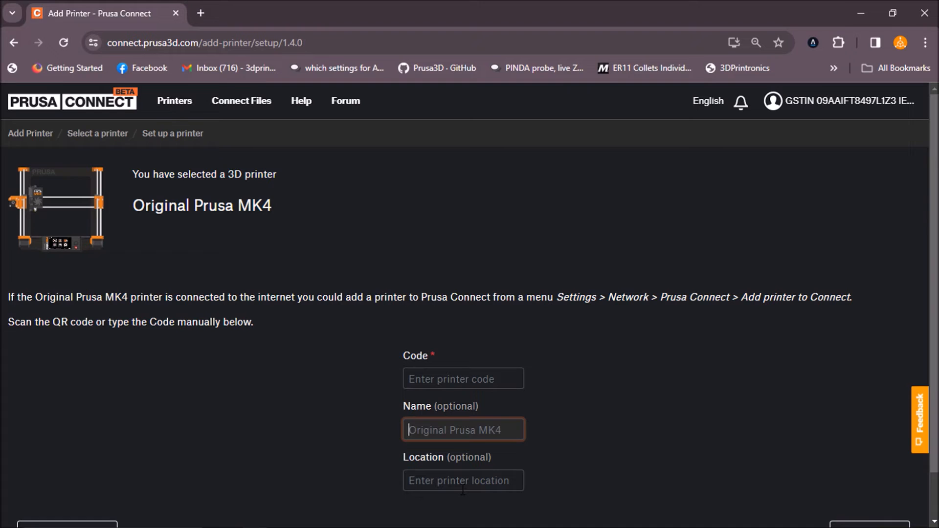
{"action": "mouse_move", "coordinate": [657, 422]}
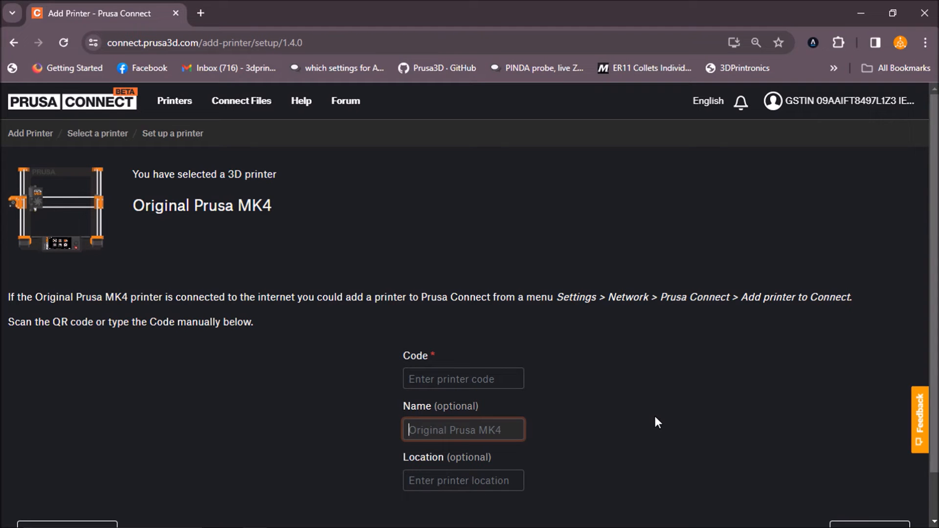
{"action": "scroll", "scroll_direction": "down", "scroll_amount": 3}
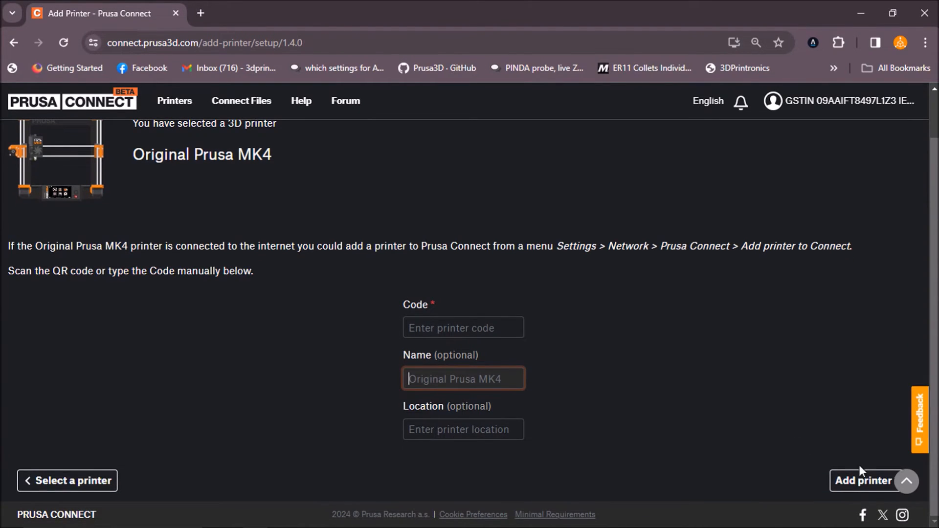
{"action": "left_click", "coordinate": [864, 480]}
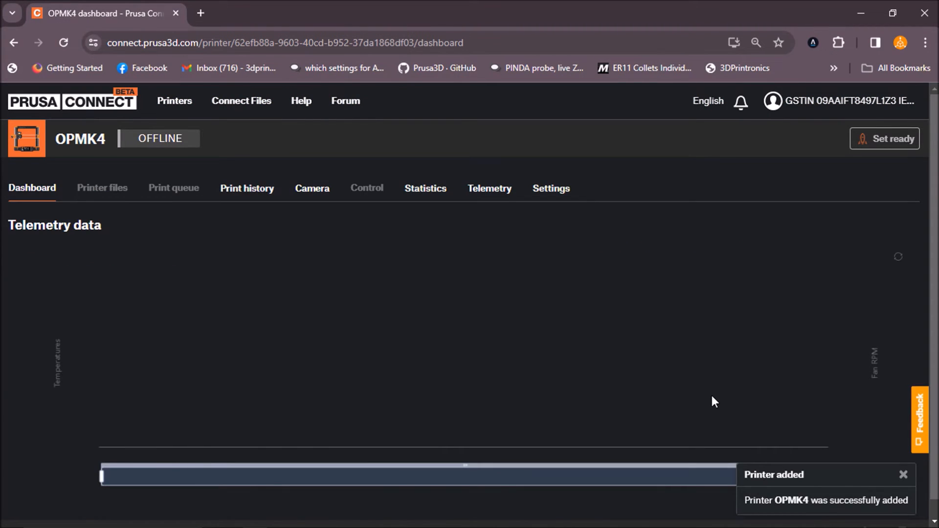
{"action": "mouse_move", "coordinate": [505, 332]}
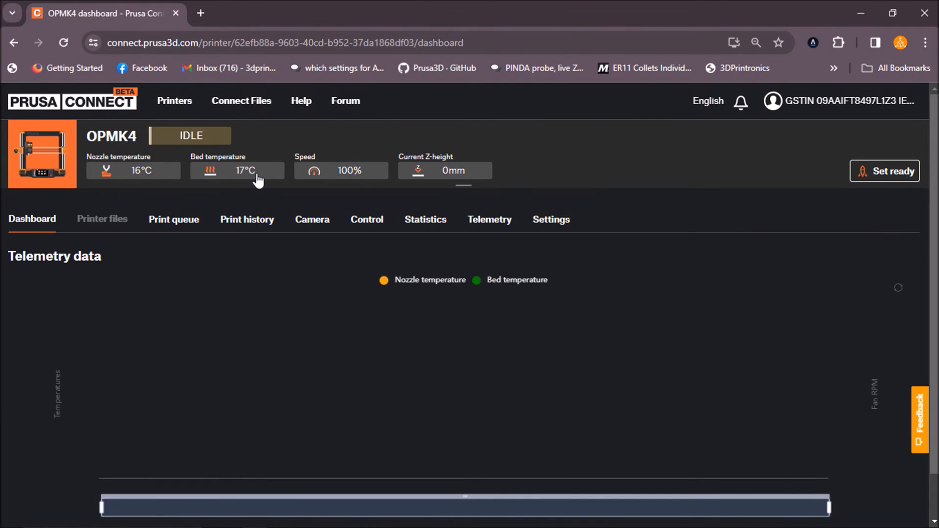
{"action": "mouse_move", "coordinate": [300, 191]}
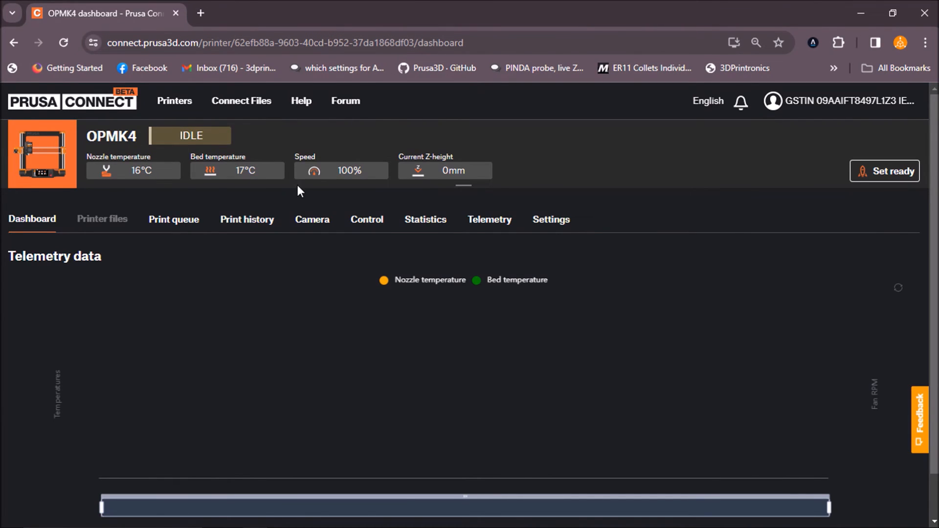
Step: View the Settings page of OPMK4 once it reports IDLE with live temperatures
{"action": "left_click", "coordinate": [549, 220]}
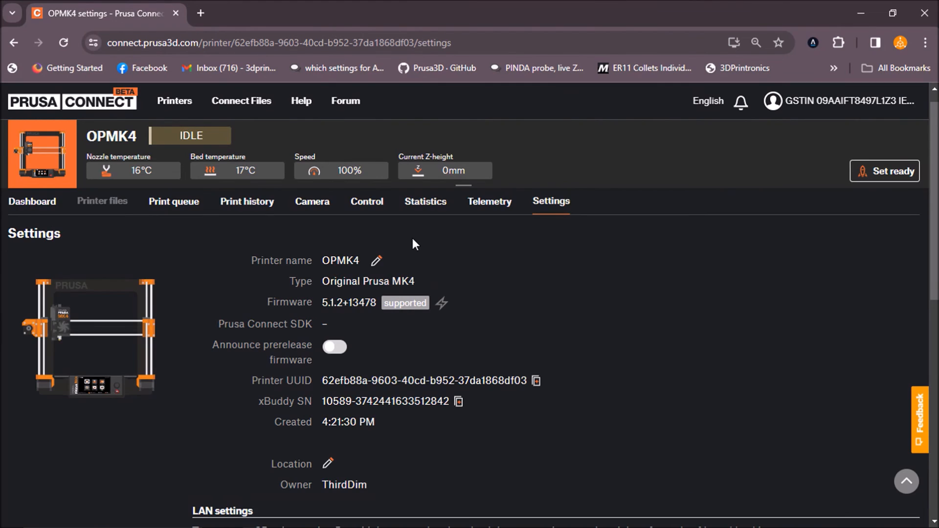